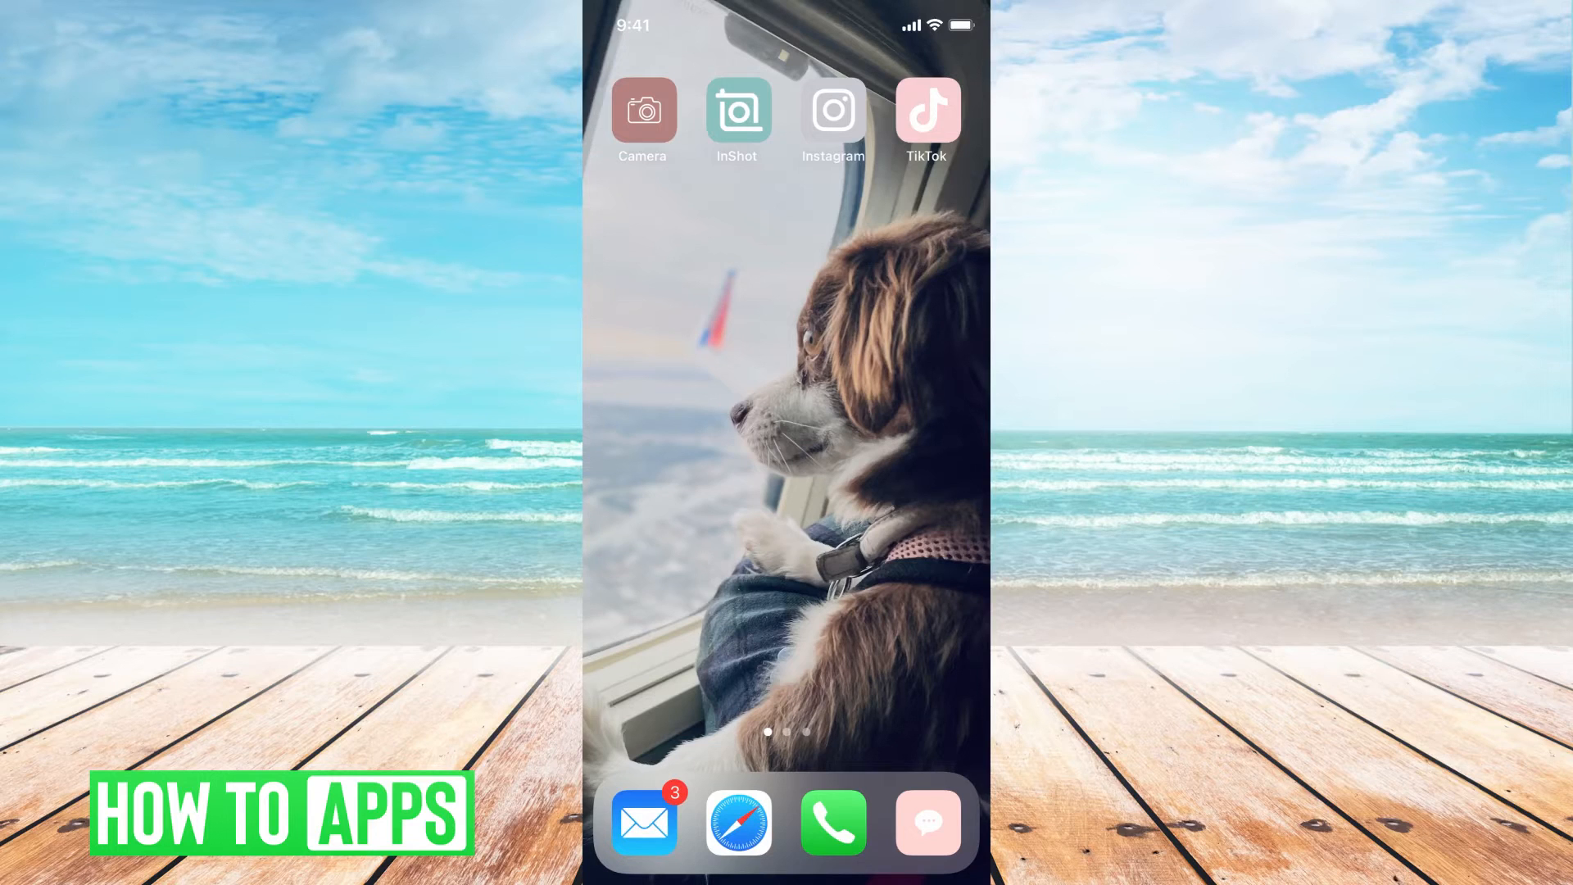
# - Launch the Settings app from the home screen via Spotlight search
pyautogui.write('snap')
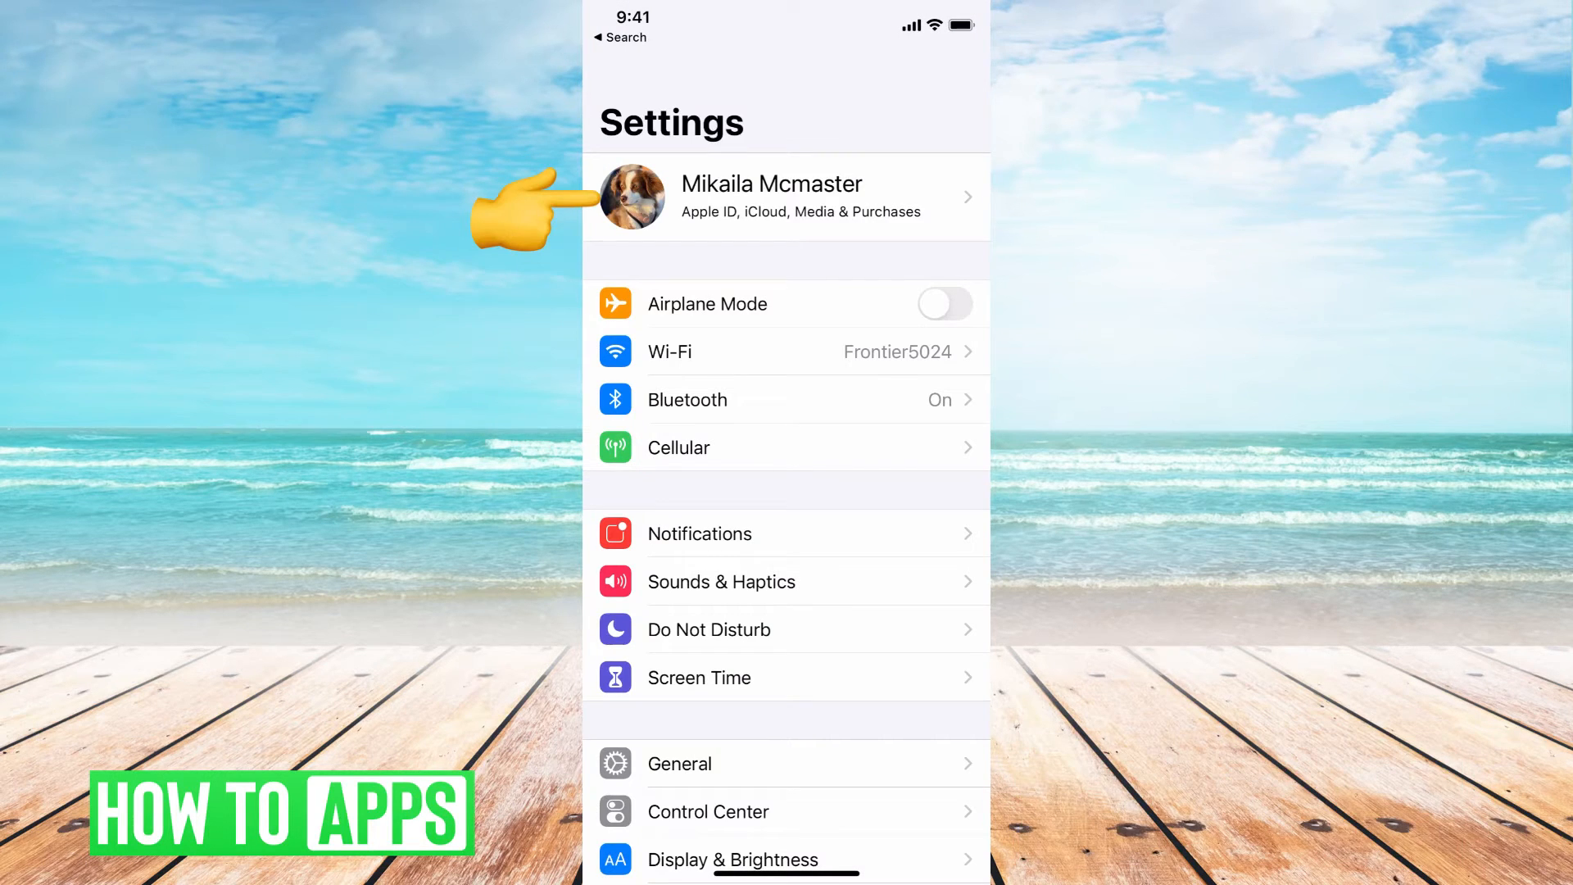
# - Go to the Apple ID account page from the name banner
pyautogui.click(786, 197)
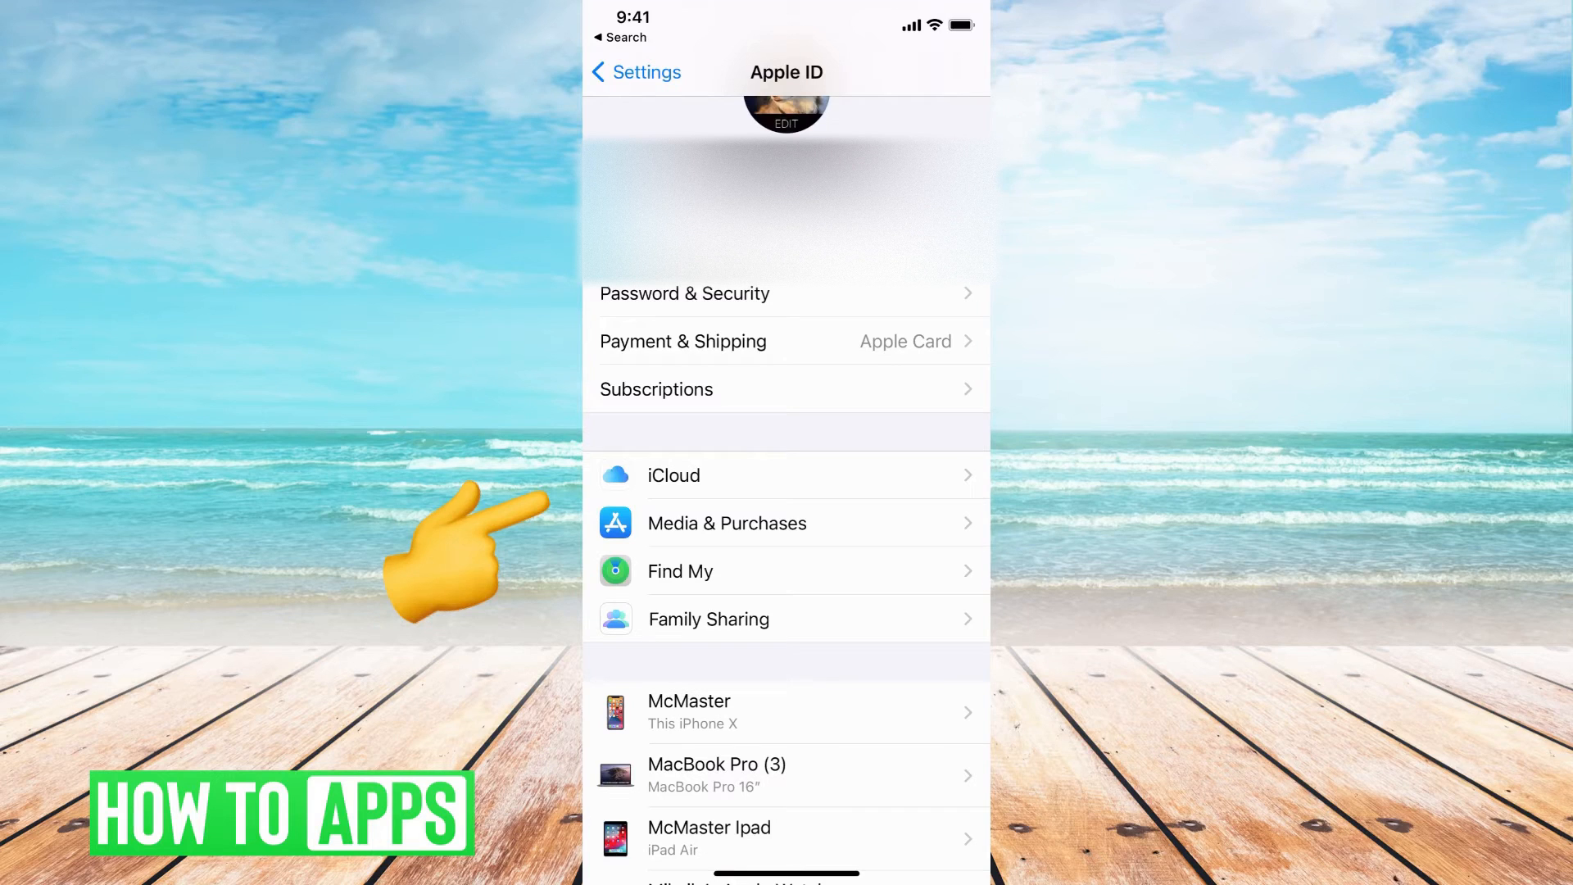
# - Show the iCloud page with 181 GB of 2 TB used and its app list
pyautogui.click(673, 474)
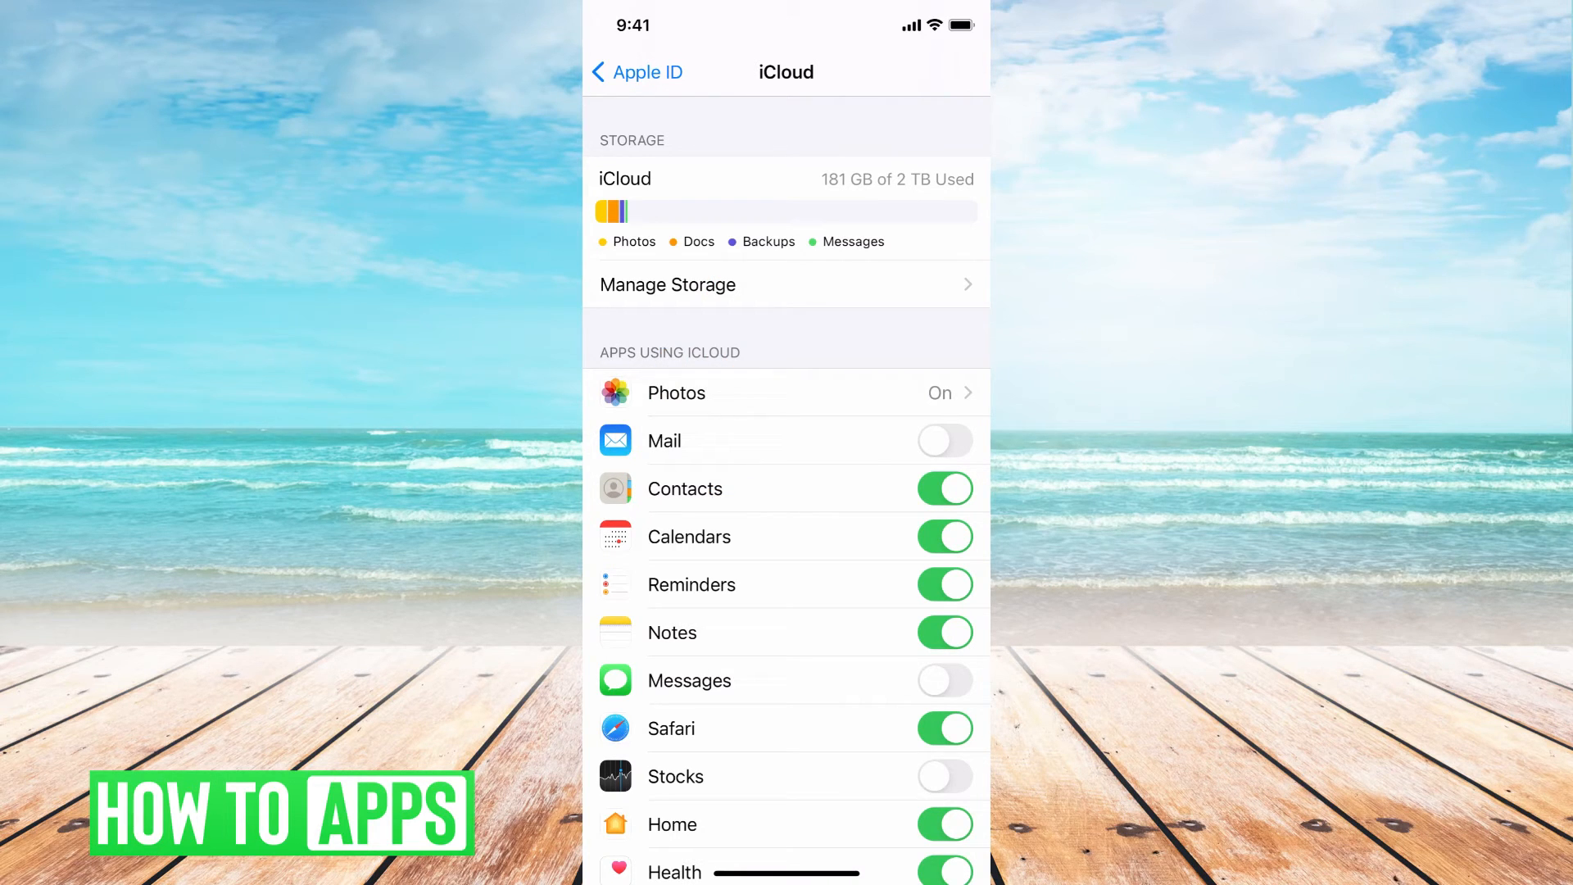
pyautogui.click(667, 285)
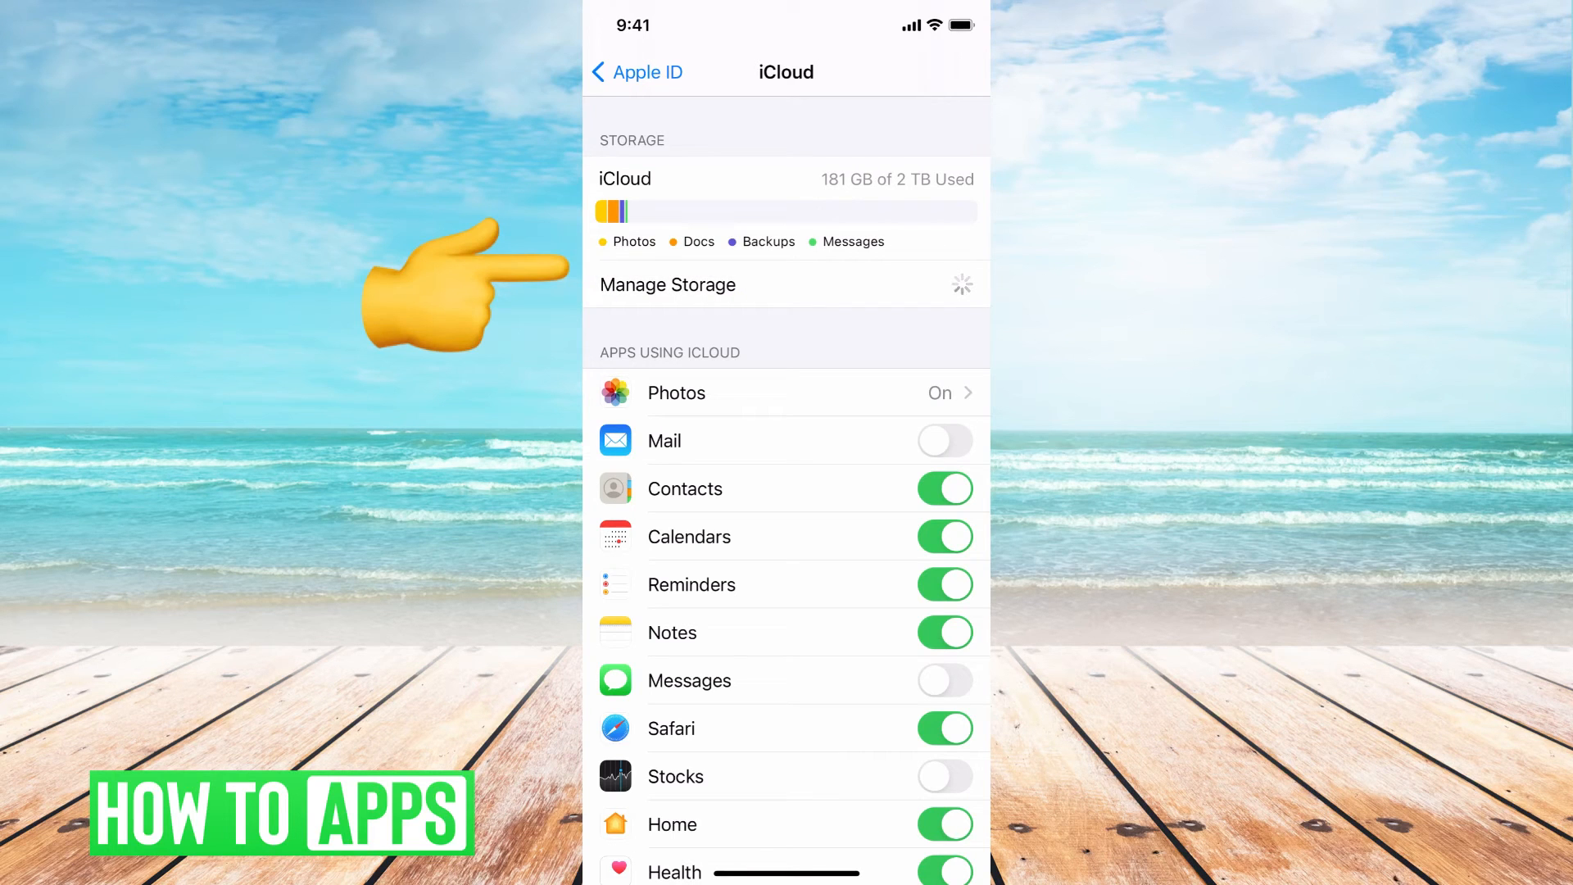
pyautogui.click(667, 285)
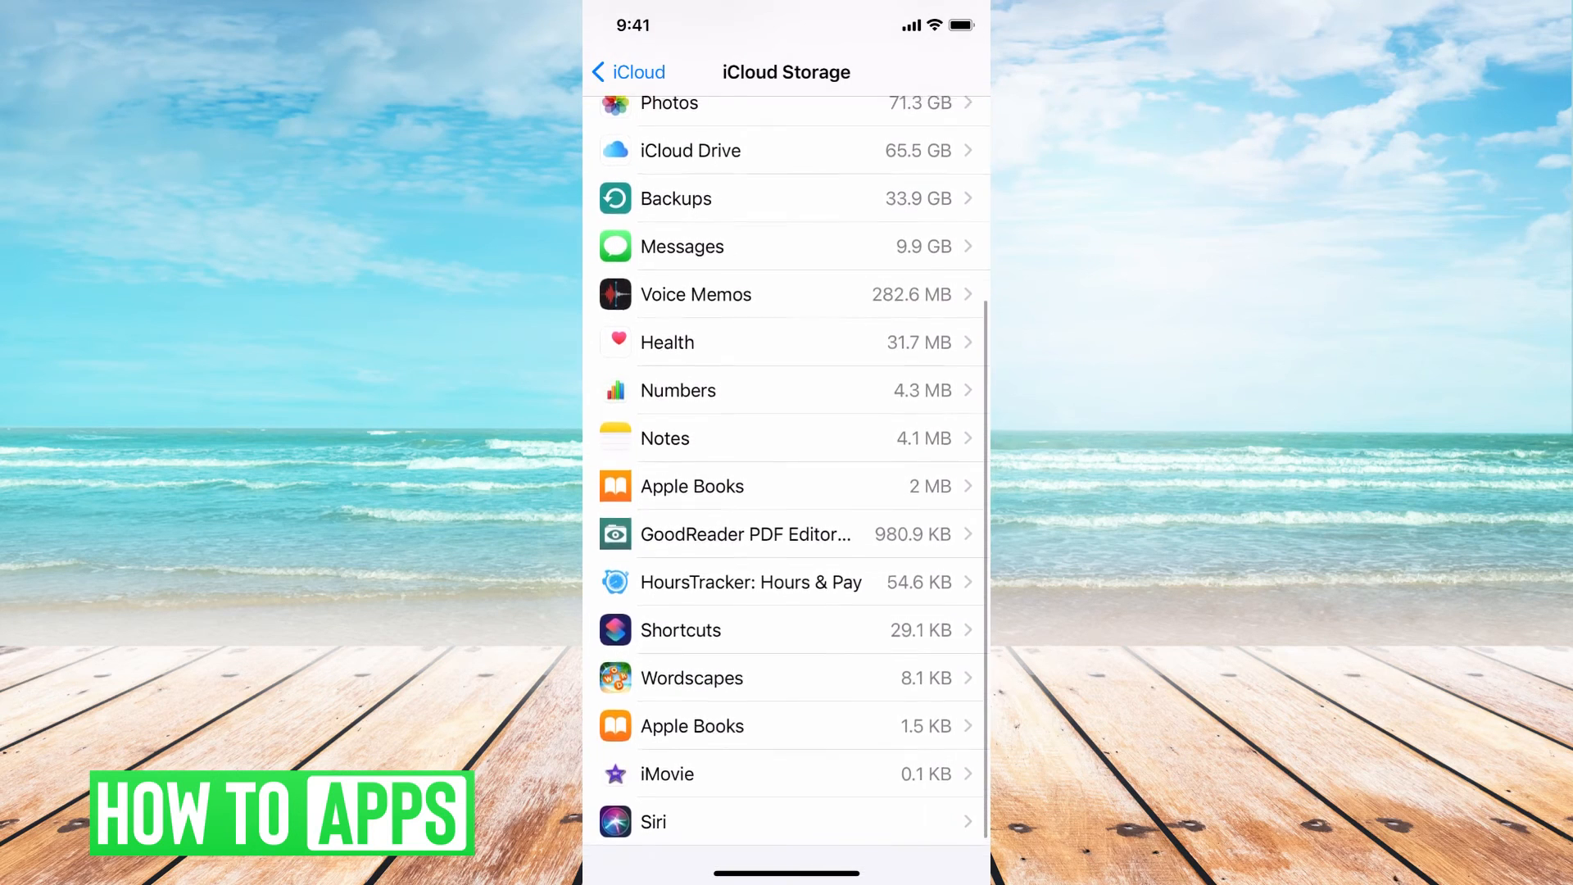
pyautogui.scroll(-3)
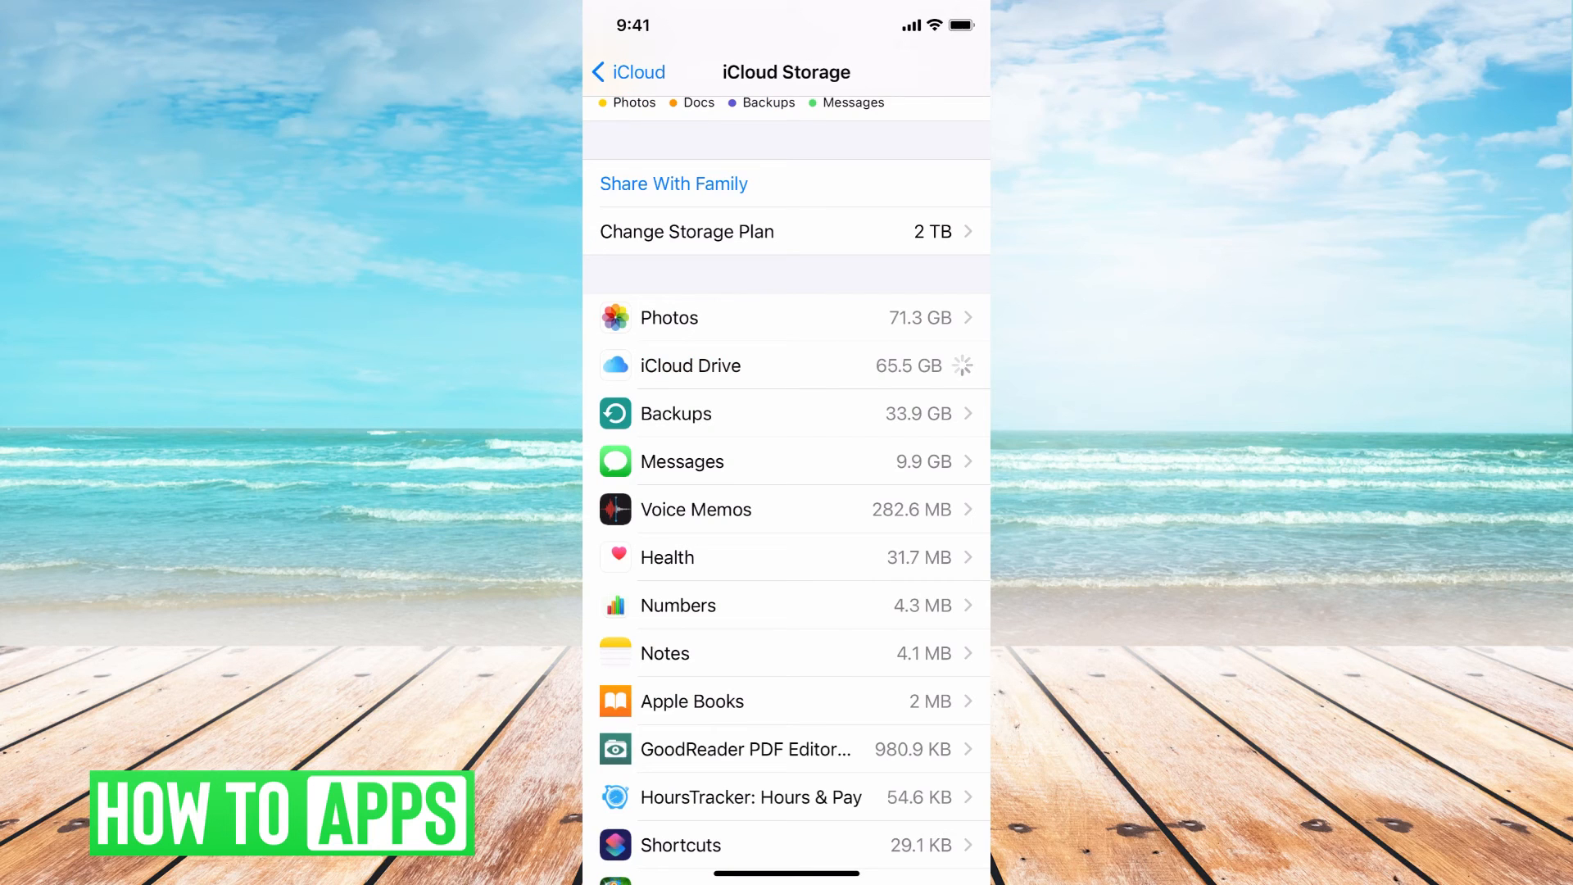
pyautogui.scroll(-3)
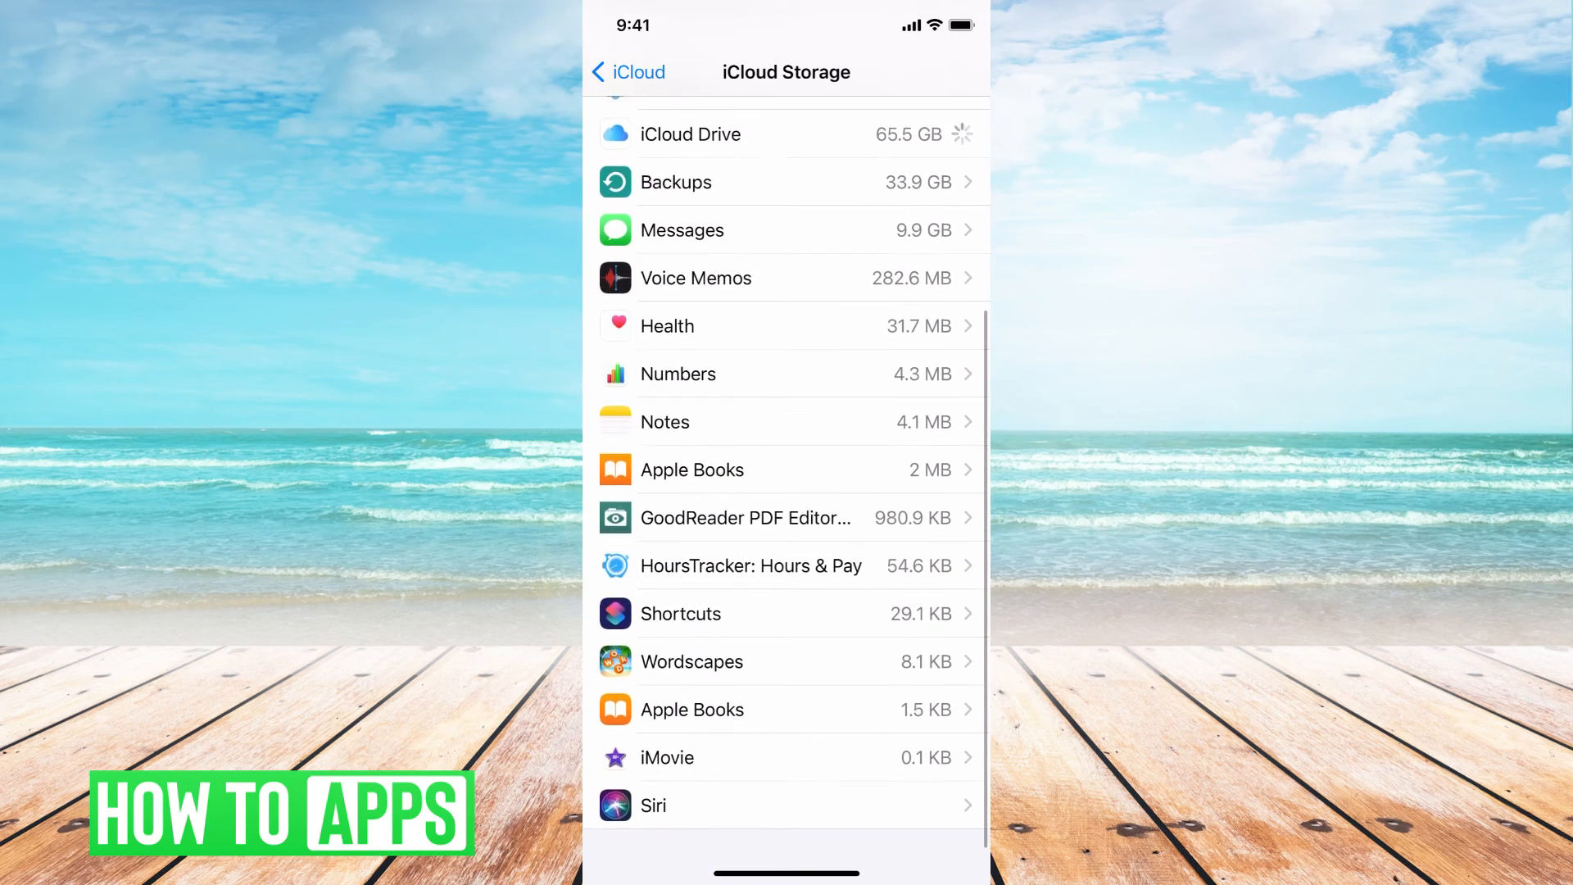
pyautogui.scroll(-3)
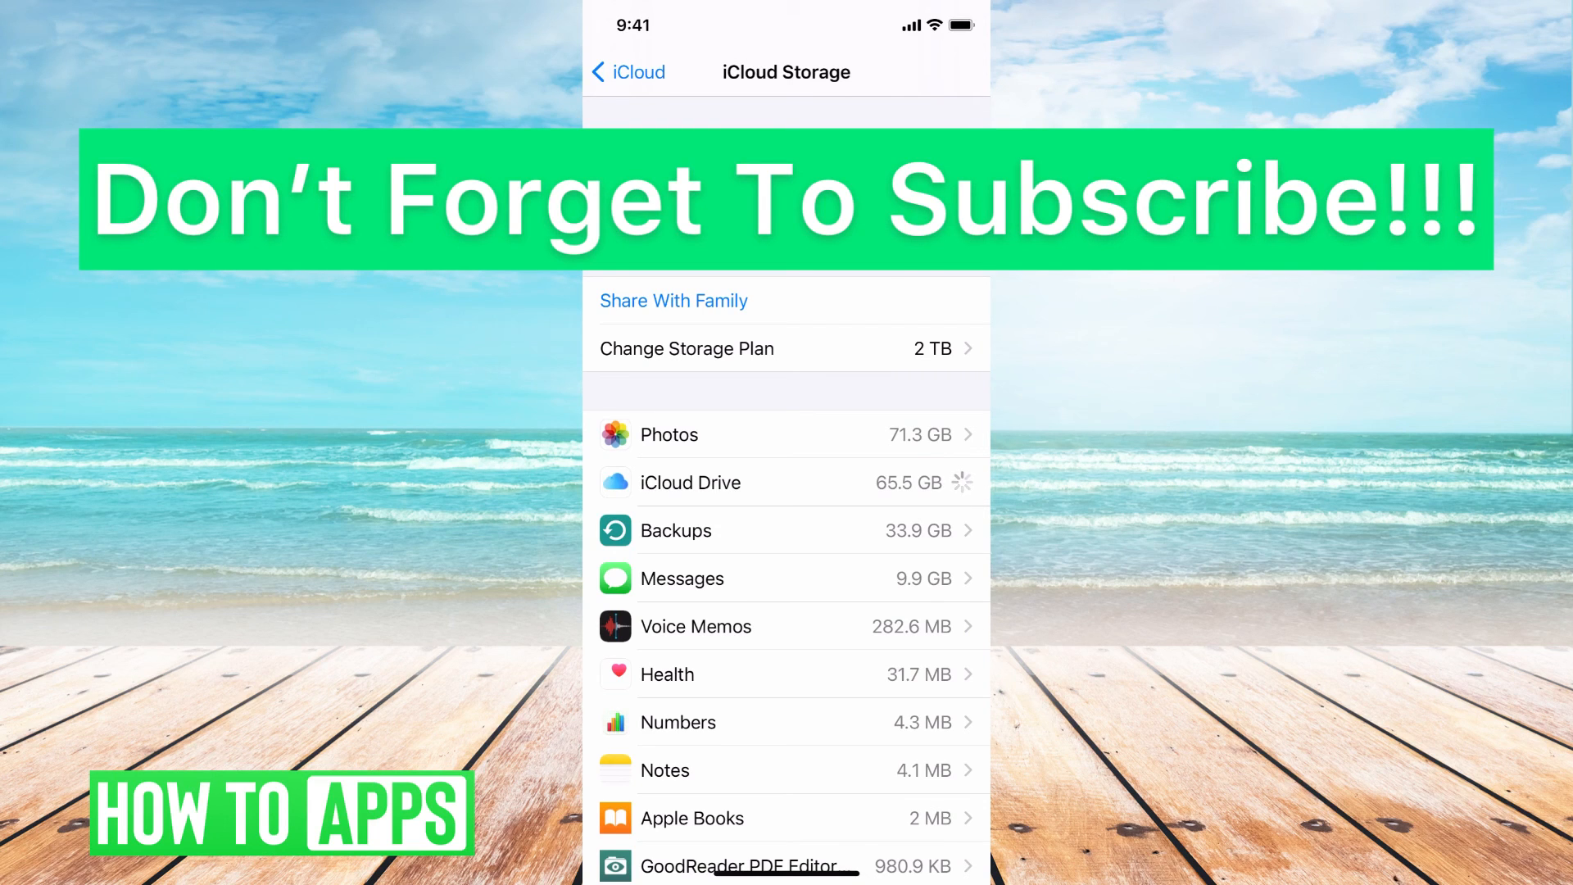
pyautogui.click(626, 71)
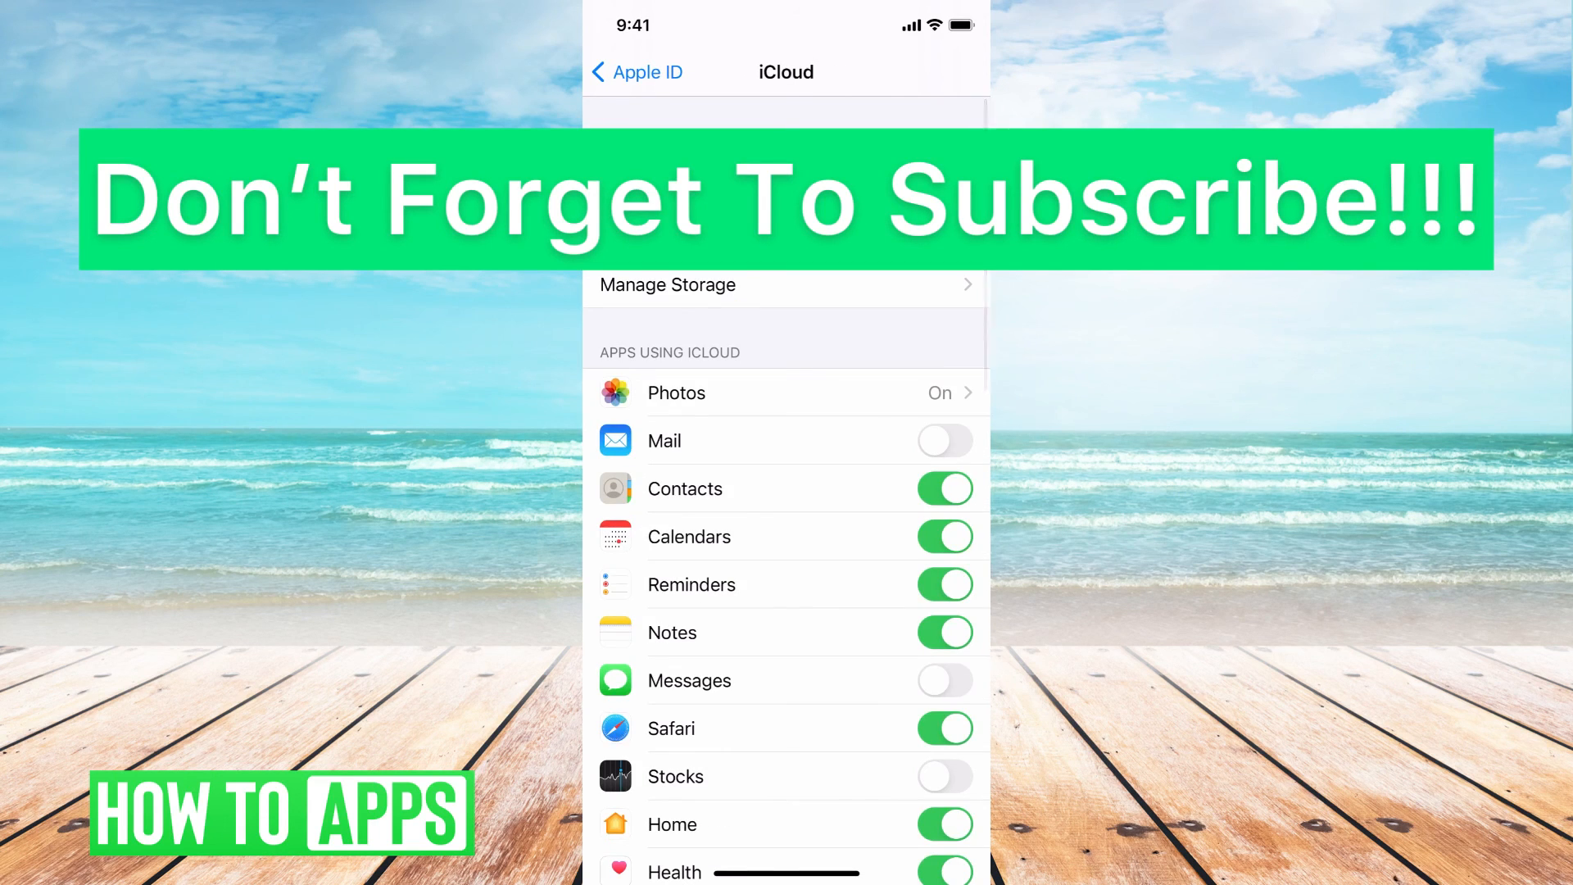